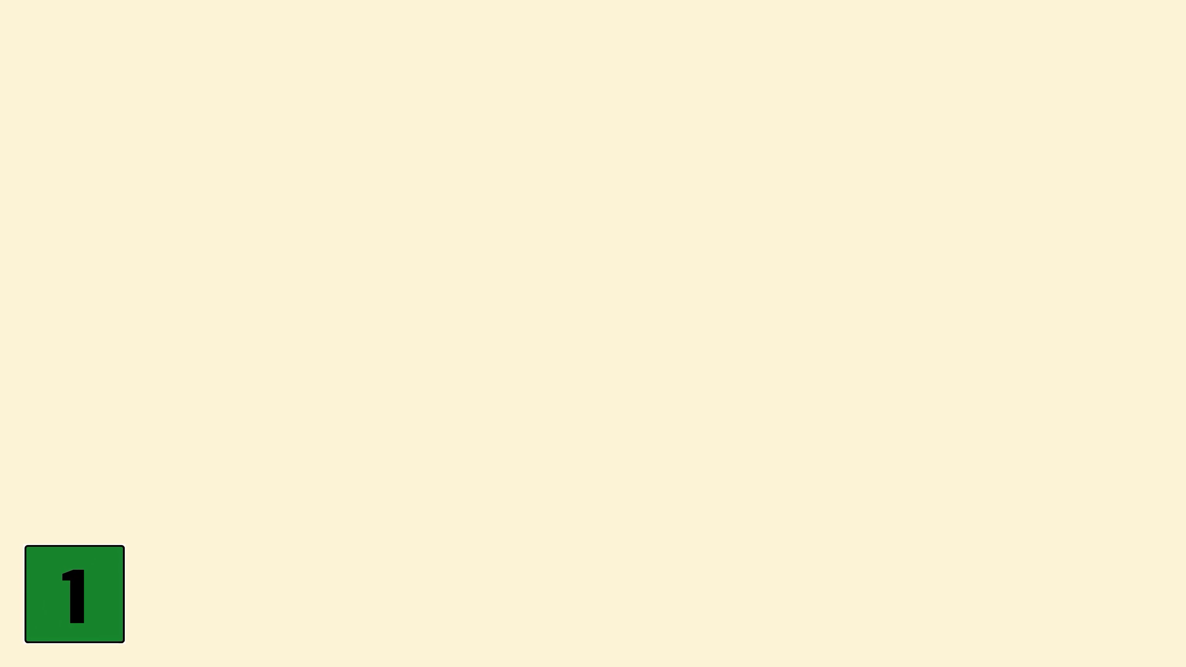
left_click(74, 594)
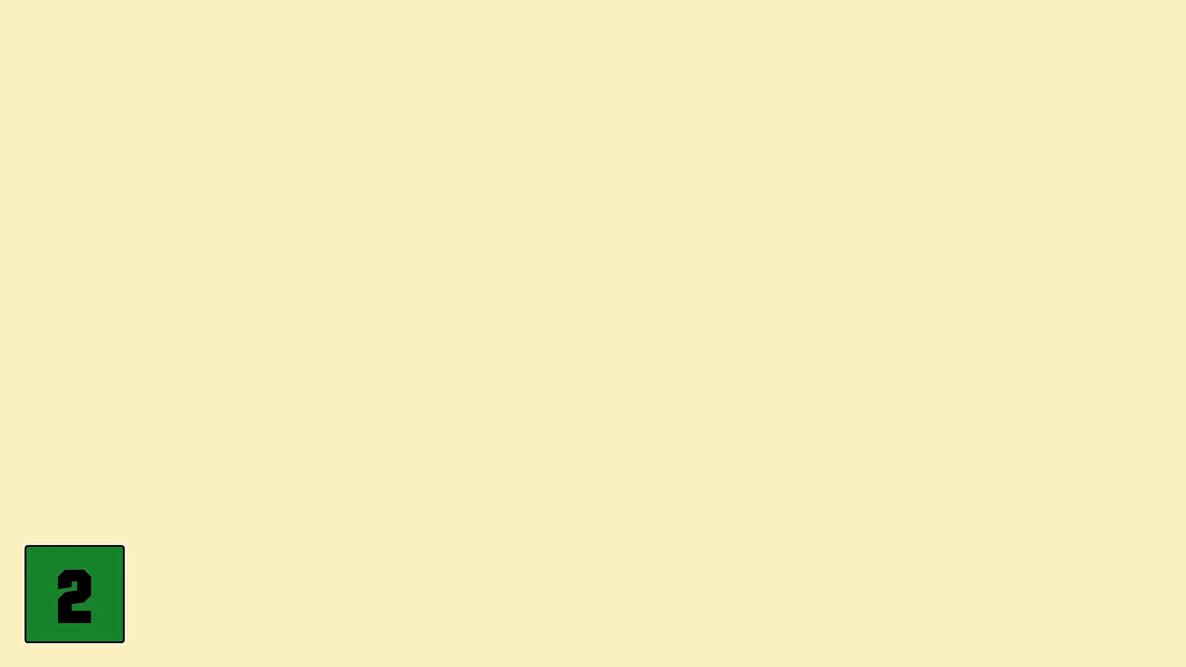
left_click(74, 594)
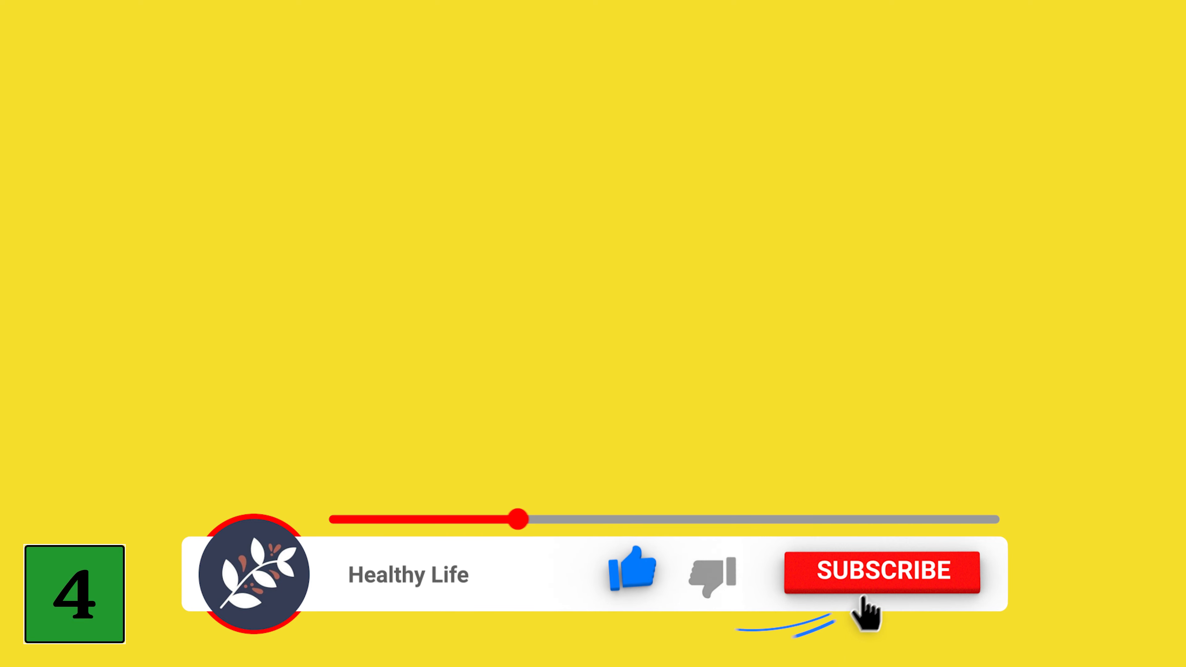
left_click(881, 572)
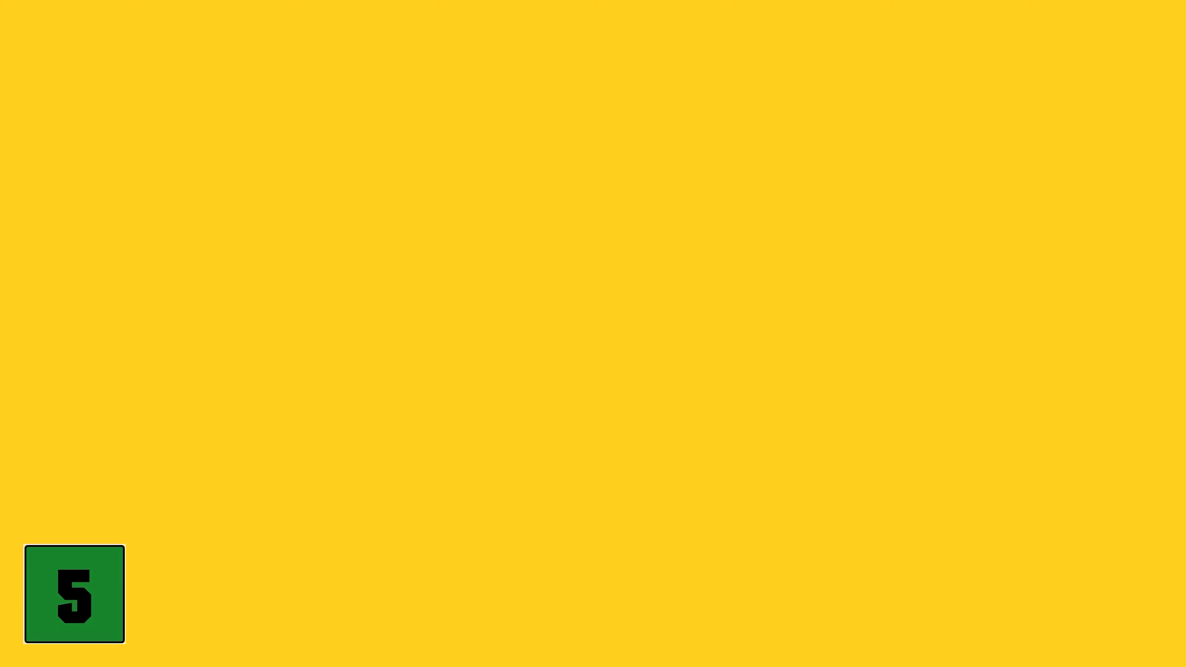
left_click(74, 594)
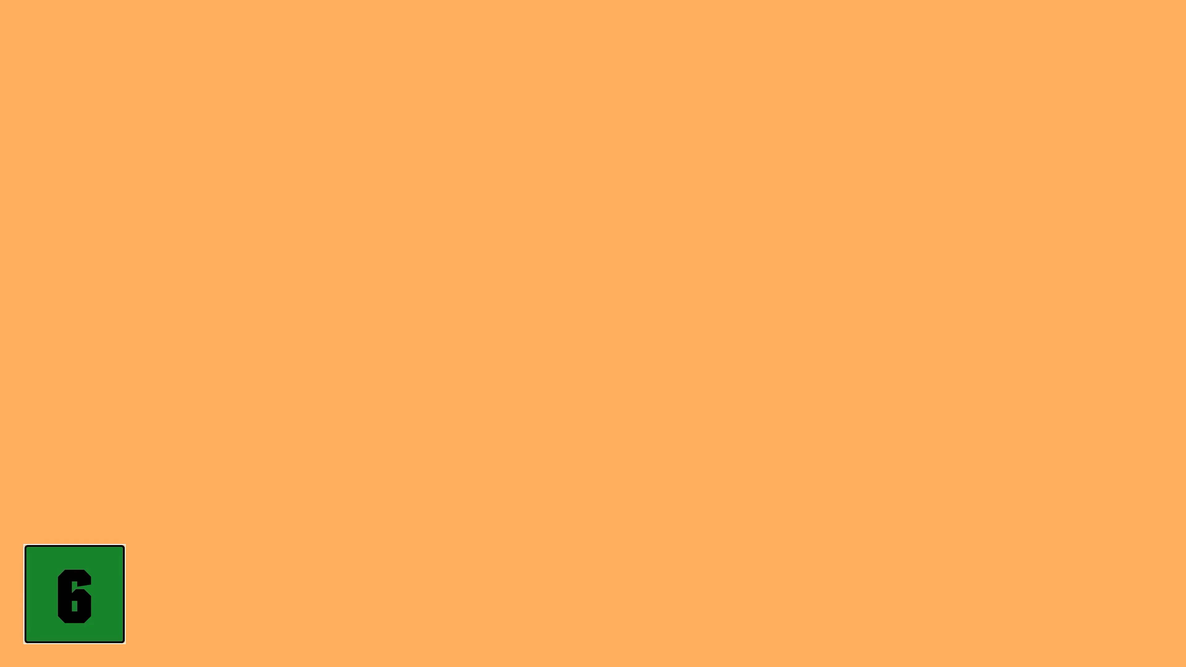
left_click(74, 595)
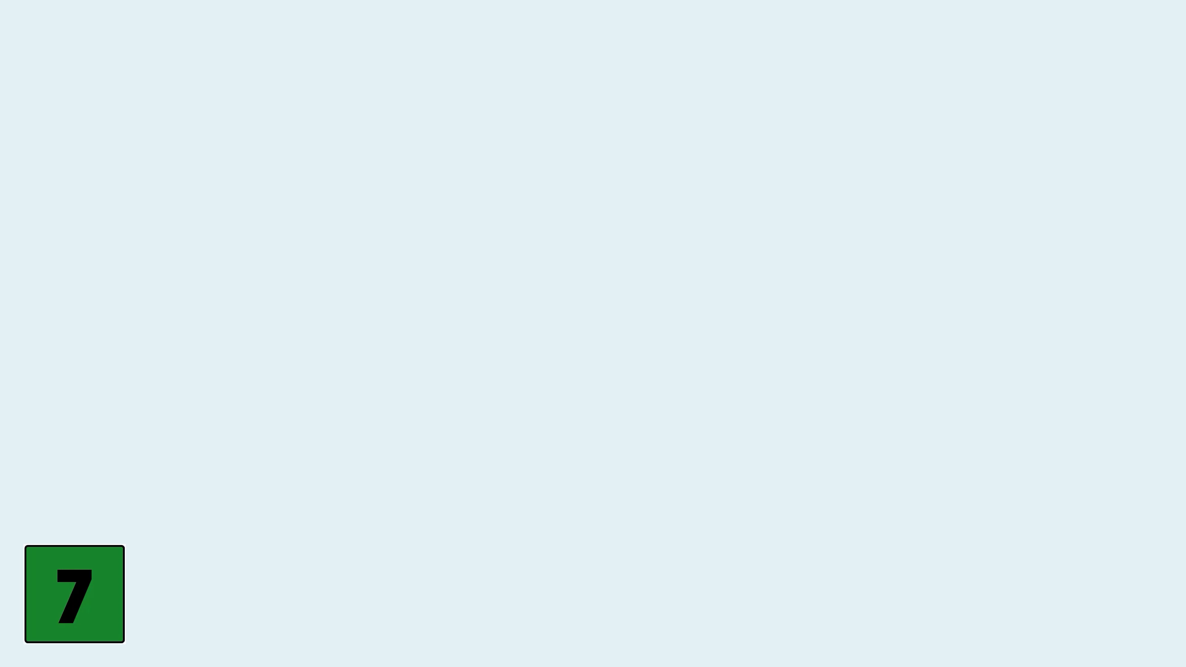
left_click(74, 594)
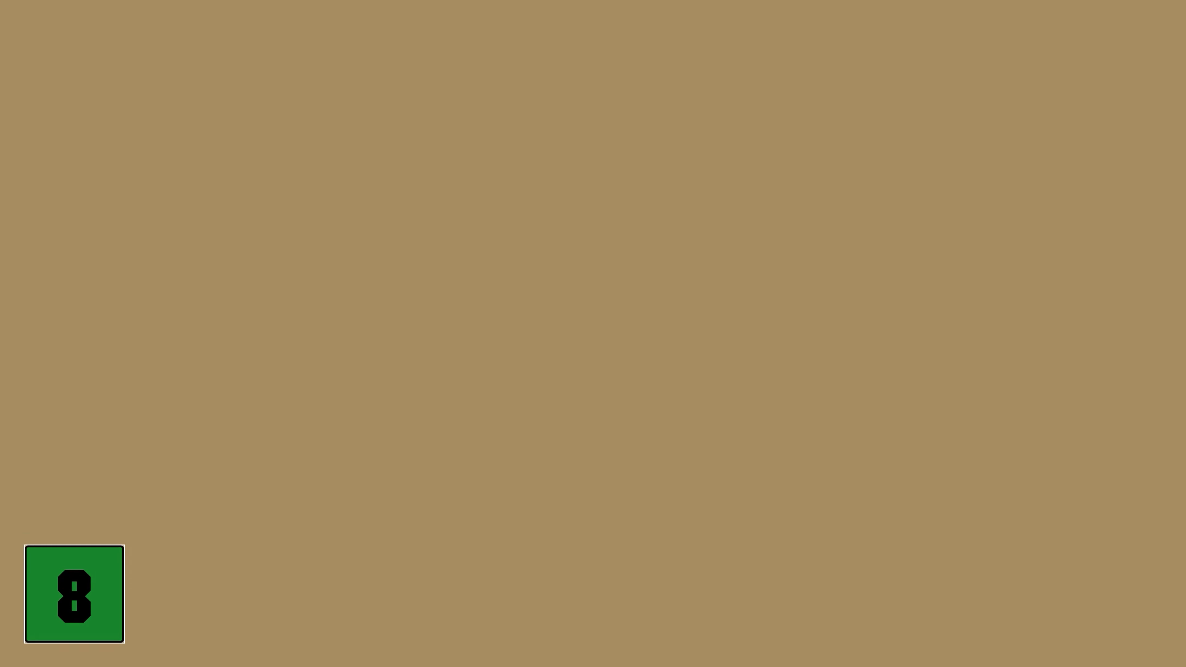